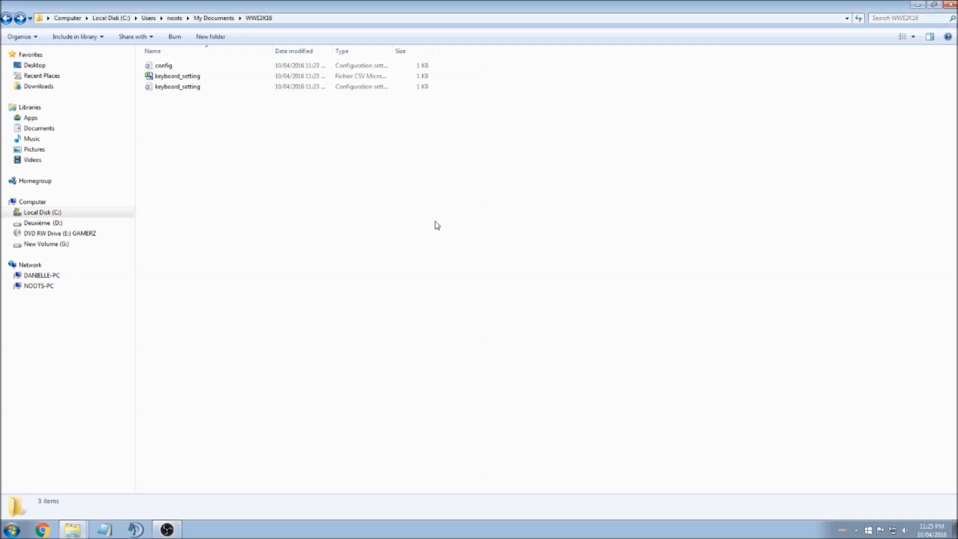
mouse_move(334, 250)
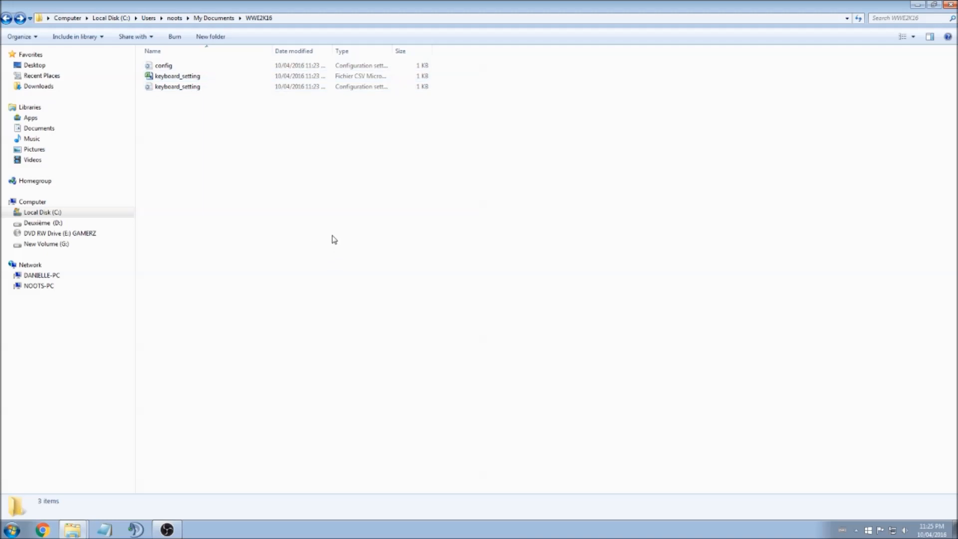
mouse_move(283, 200)
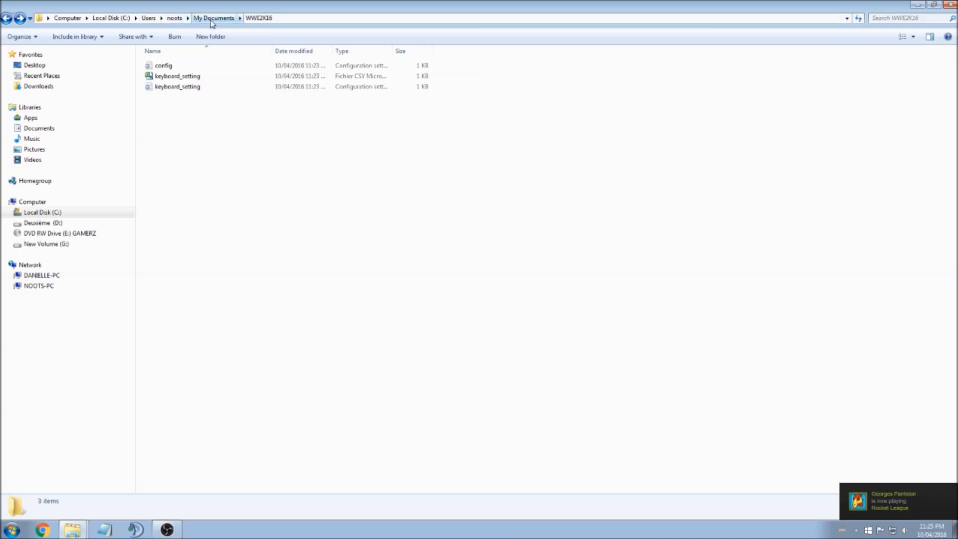
Step: Open the WWE2K16 config file from its folder in Notepad
left_click(258, 17)
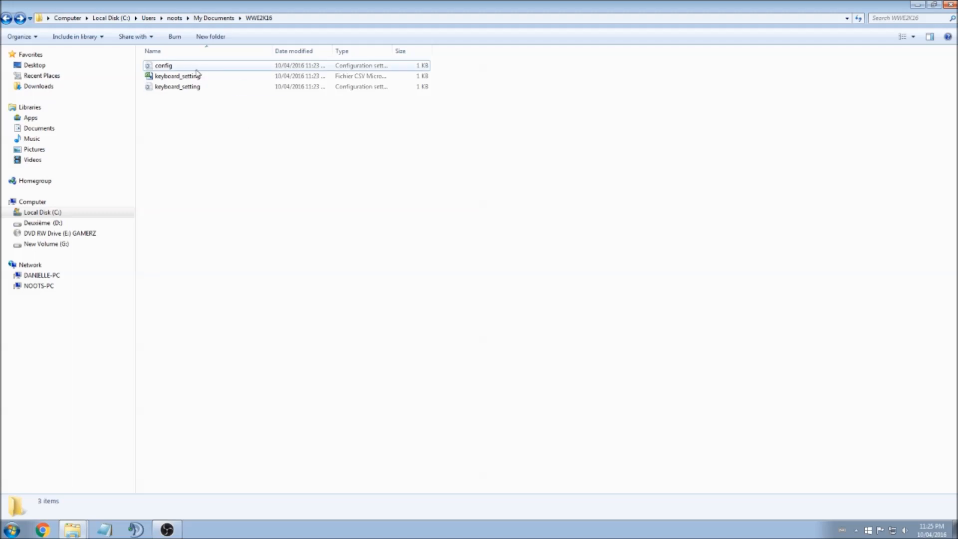
double_click(163, 65)
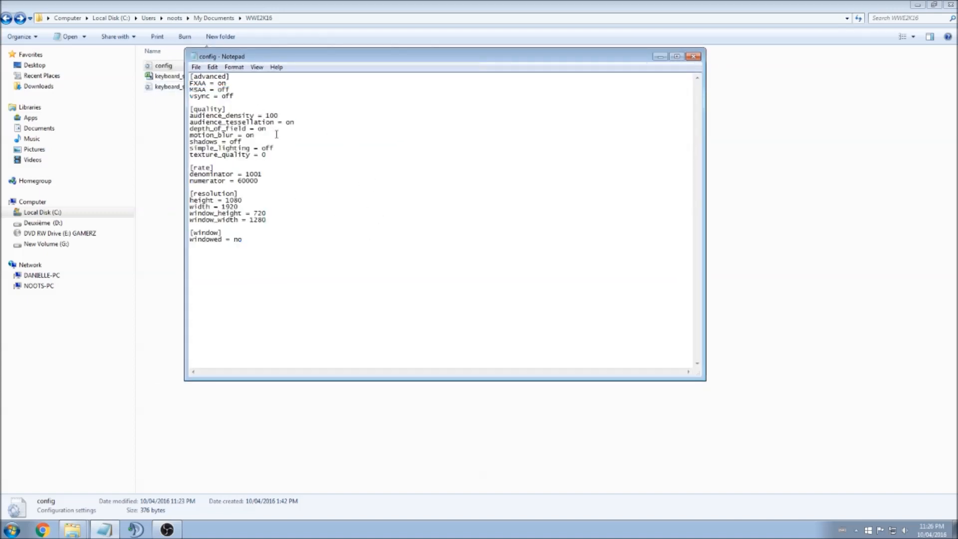
left_click(196, 66)
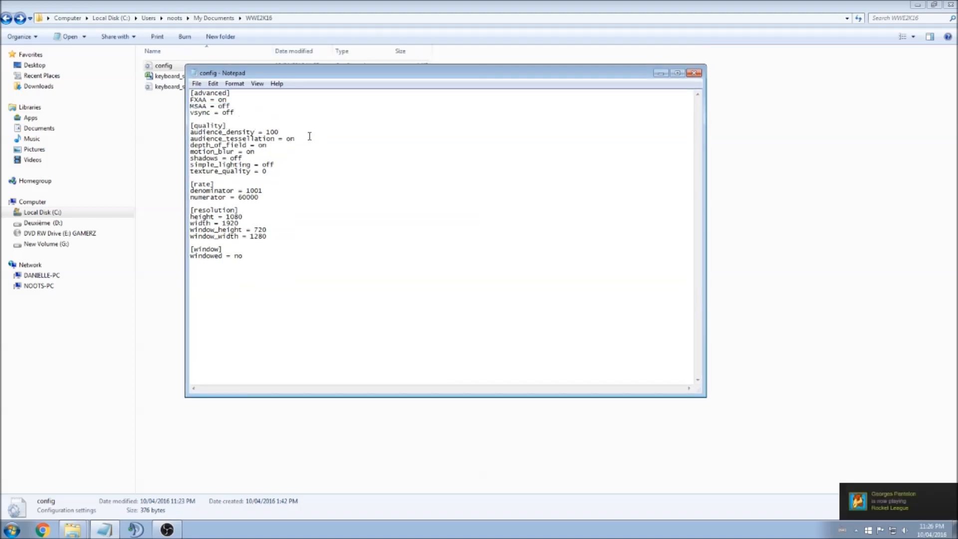
left_click(207, 100)
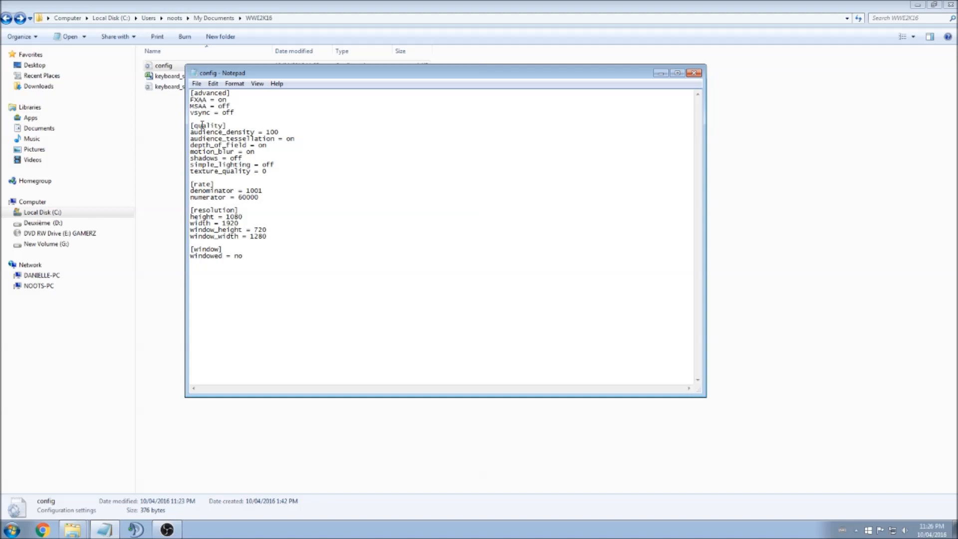
mouse_move(343, 152)
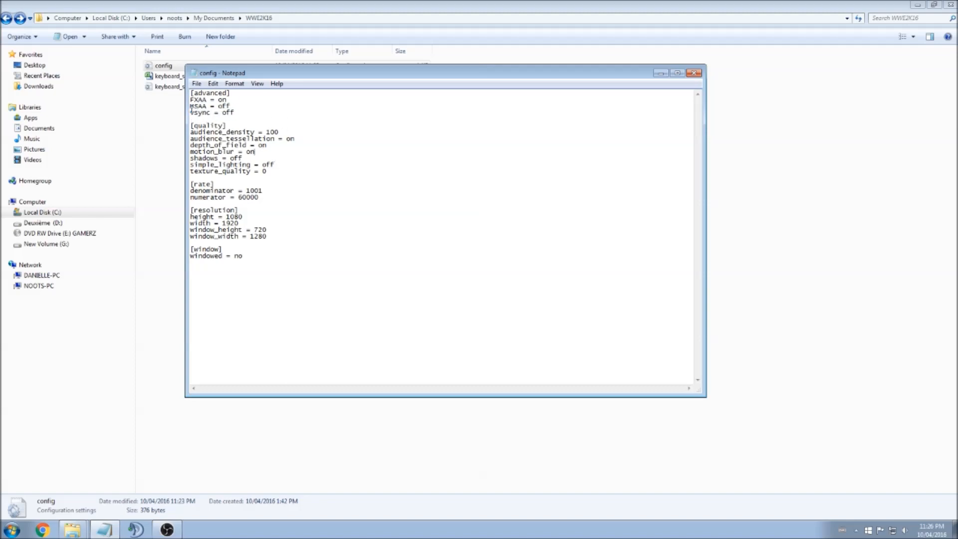
mouse_move(330, 172)
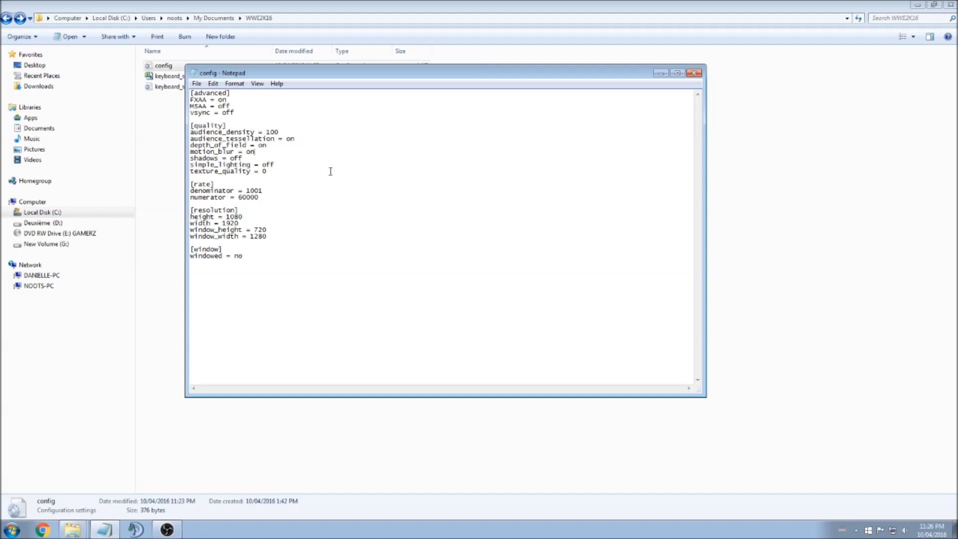
Step: Change audience_density to 50 and audience_tesselation from on to off
triple_click(212, 112)
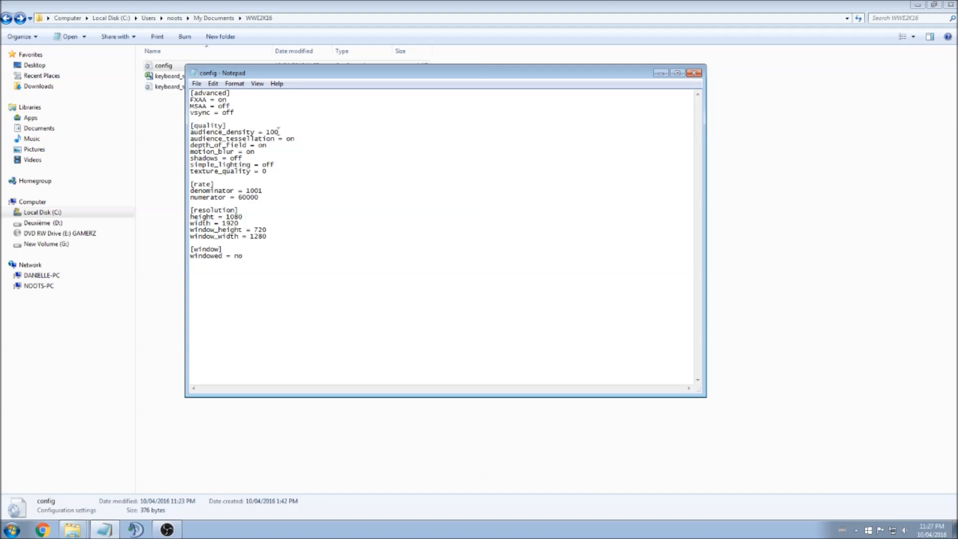
double_click(272, 132)
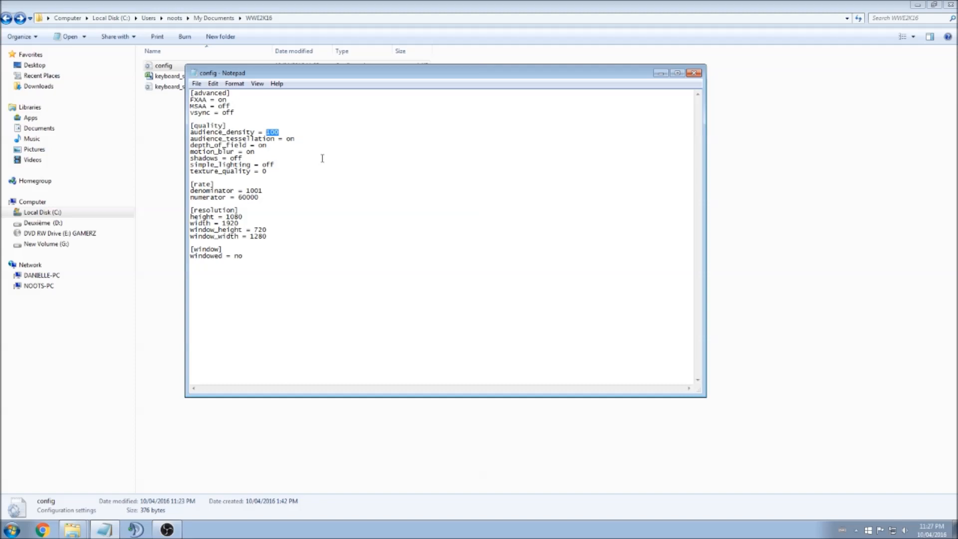
type("50")
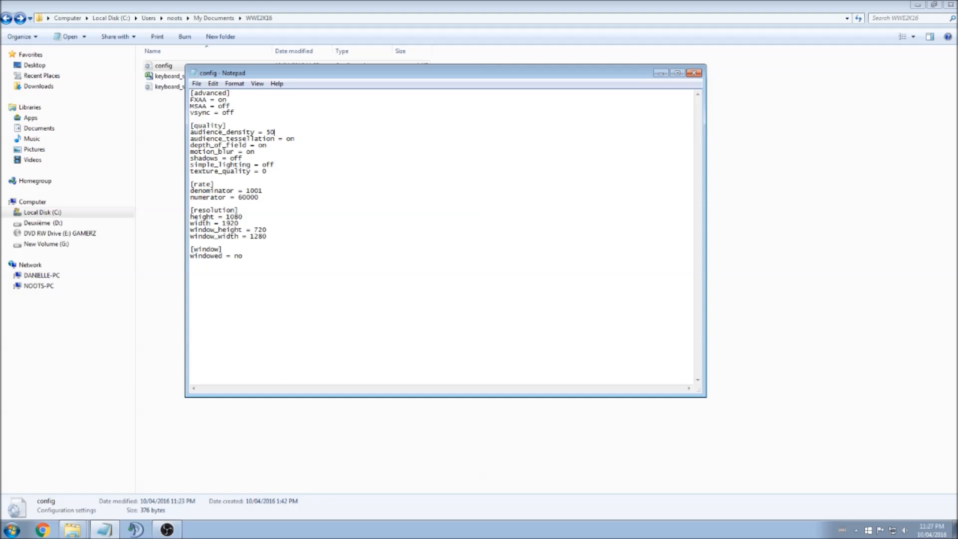
double_click(263, 132)
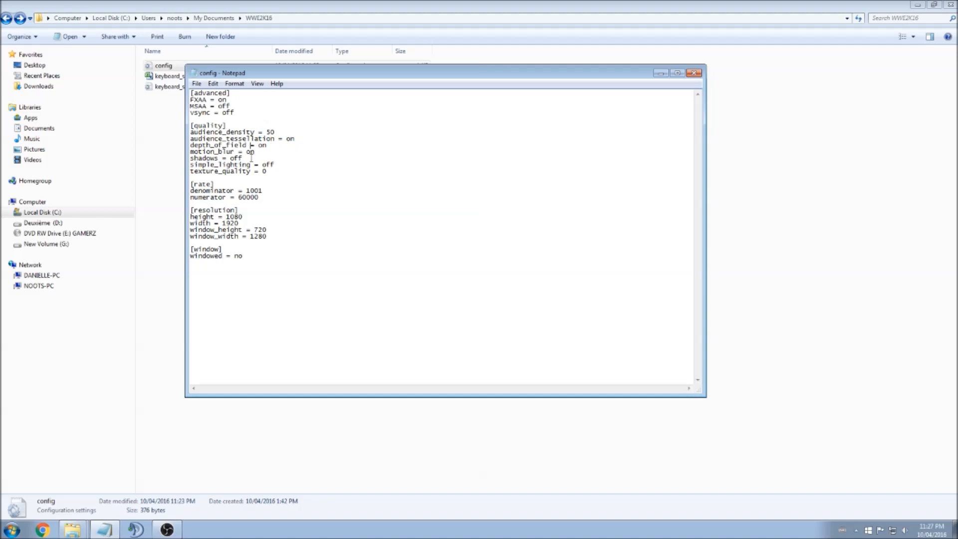
double_click(289, 138)
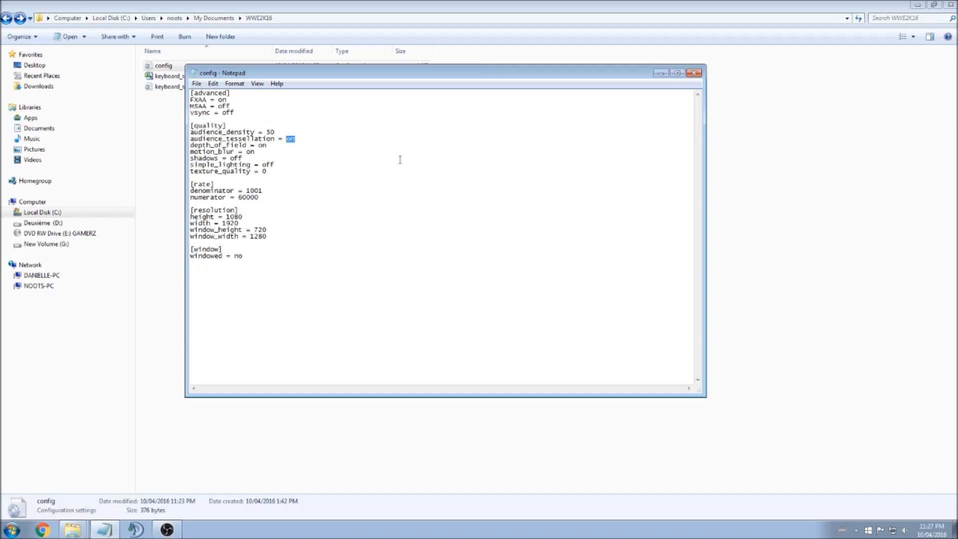
type("off")
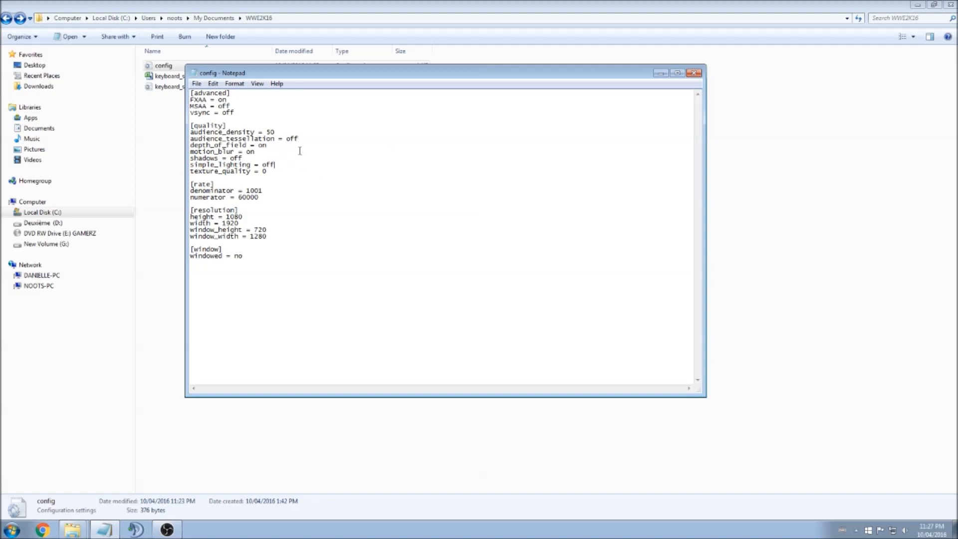
mouse_move(341, 181)
type("ff")
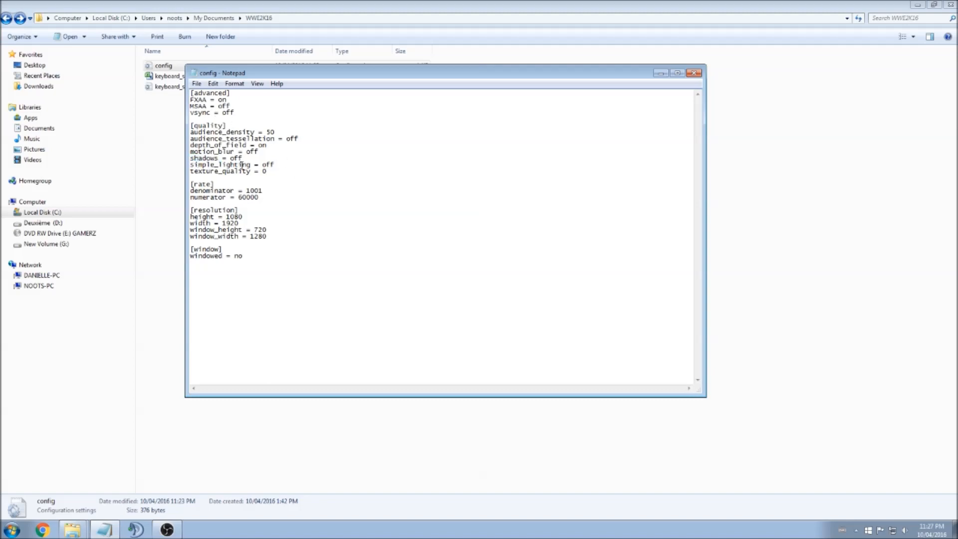
double_click(215, 157)
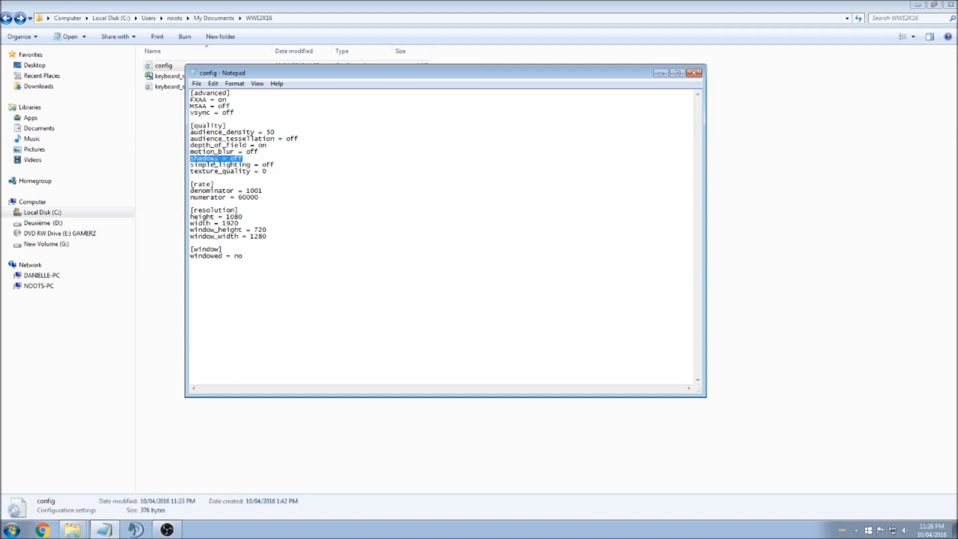
left_click(275, 179)
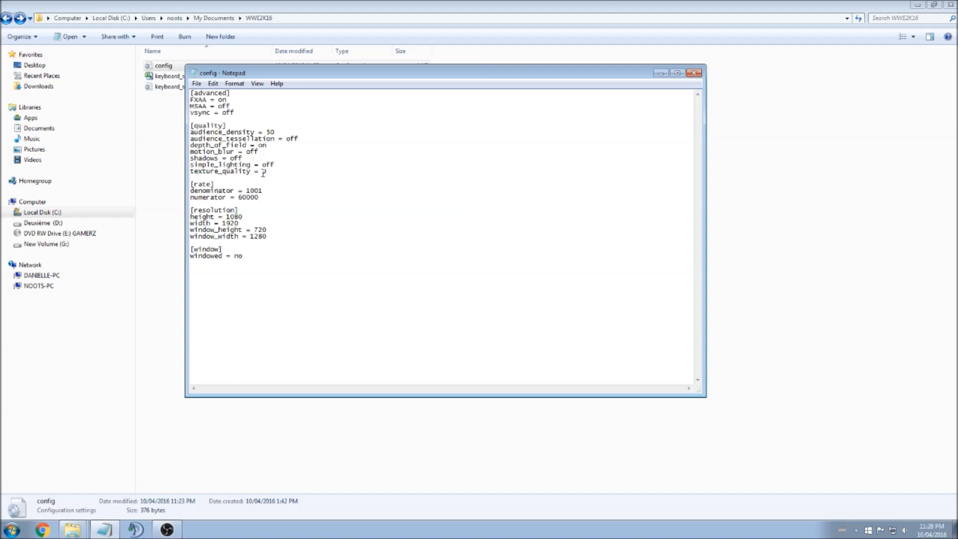
type("0")
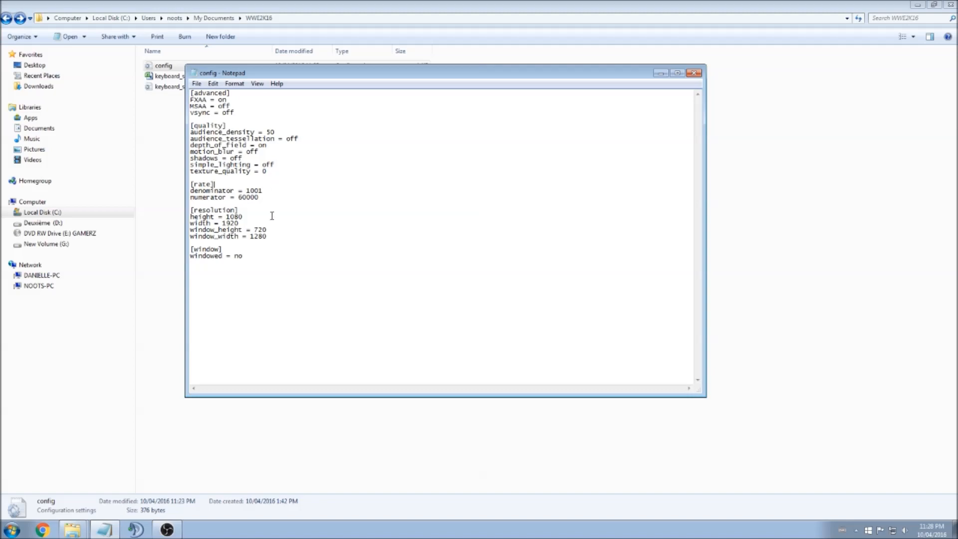
mouse_move(280, 216)
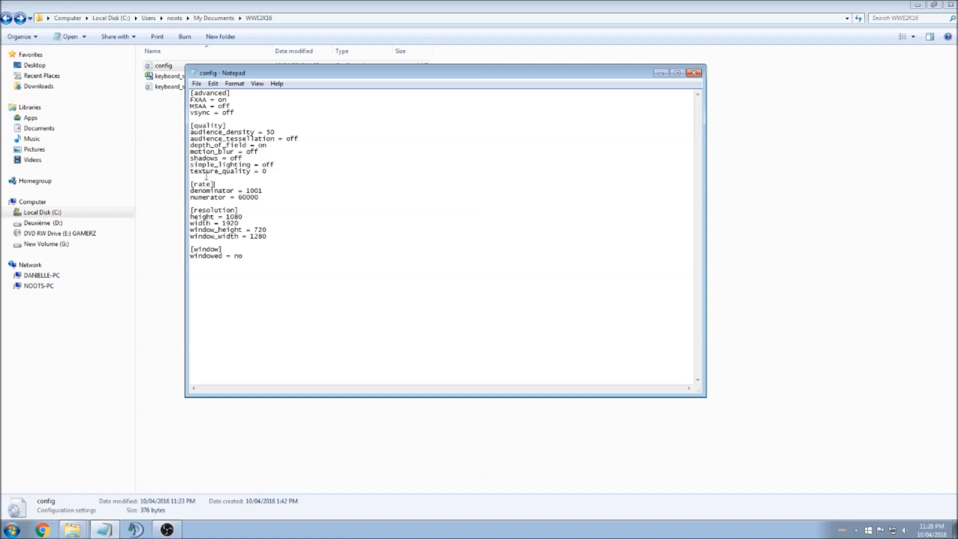
mouse_move(322, 280)
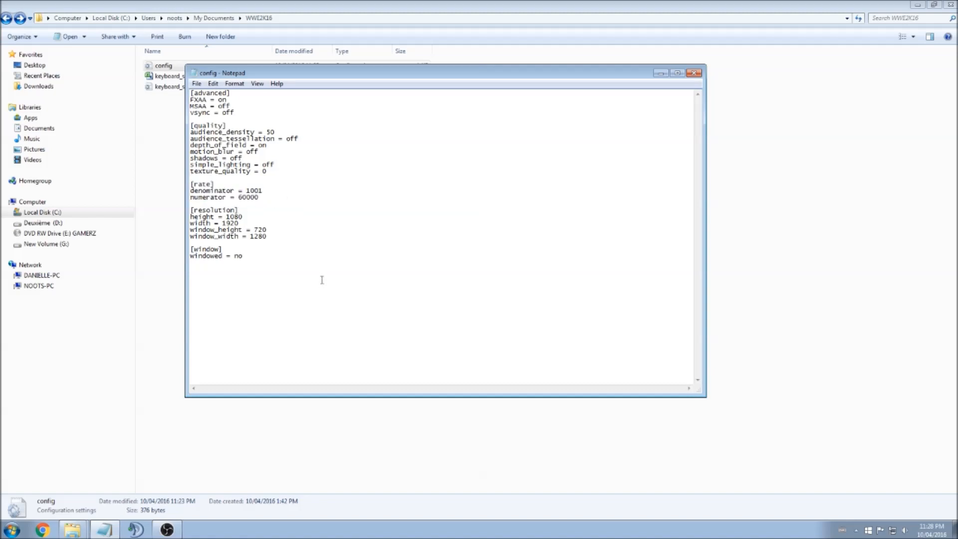
Step: Check the resolution width value, then save and close the edited config file
double_click(231, 222)
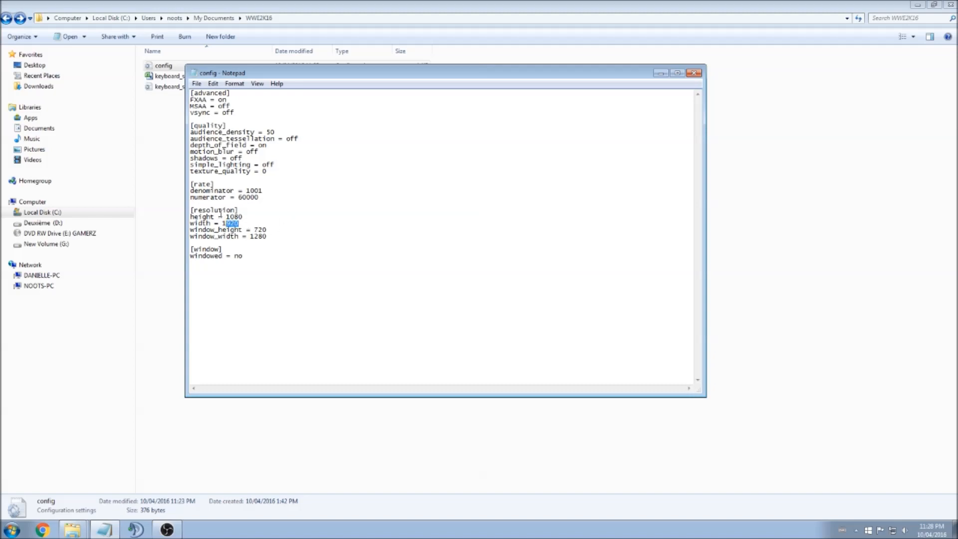
mouse_move(275, 223)
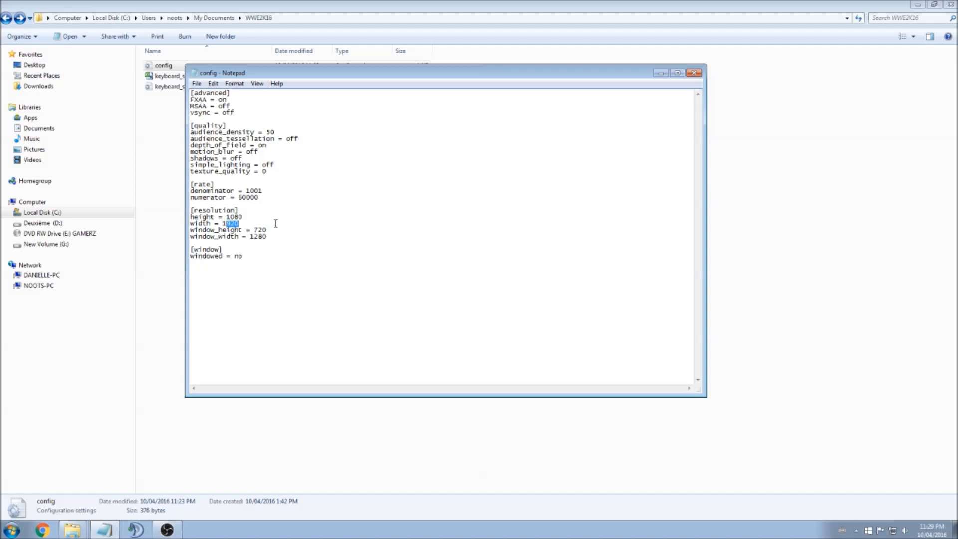
left_click(212, 84)
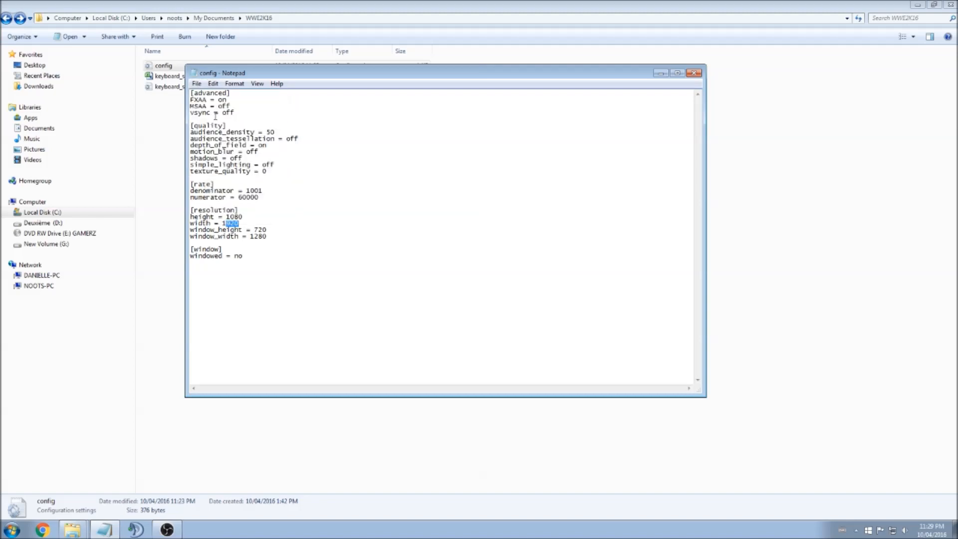
left_click(694, 72)
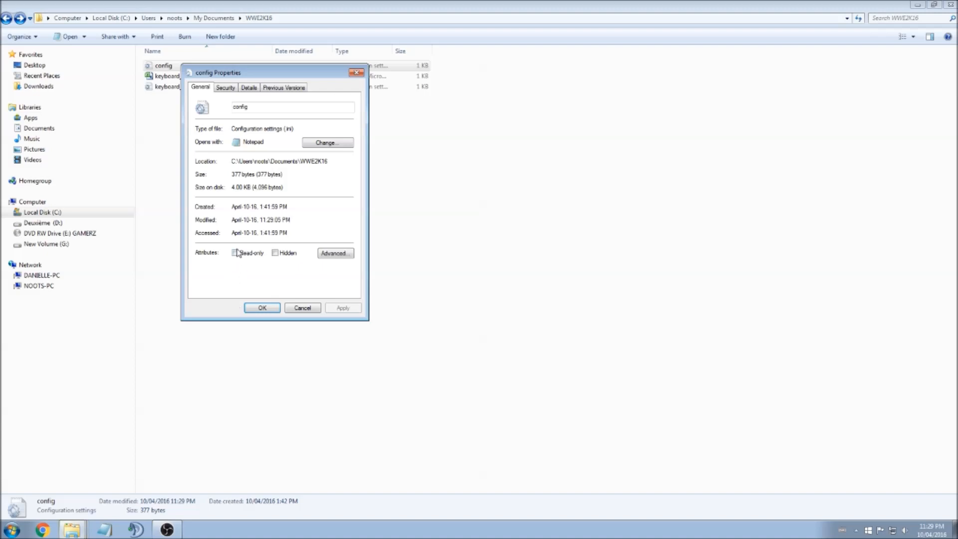
Step: Apply the Read-only attribute to config and close its properties with OK
left_click(302, 308)
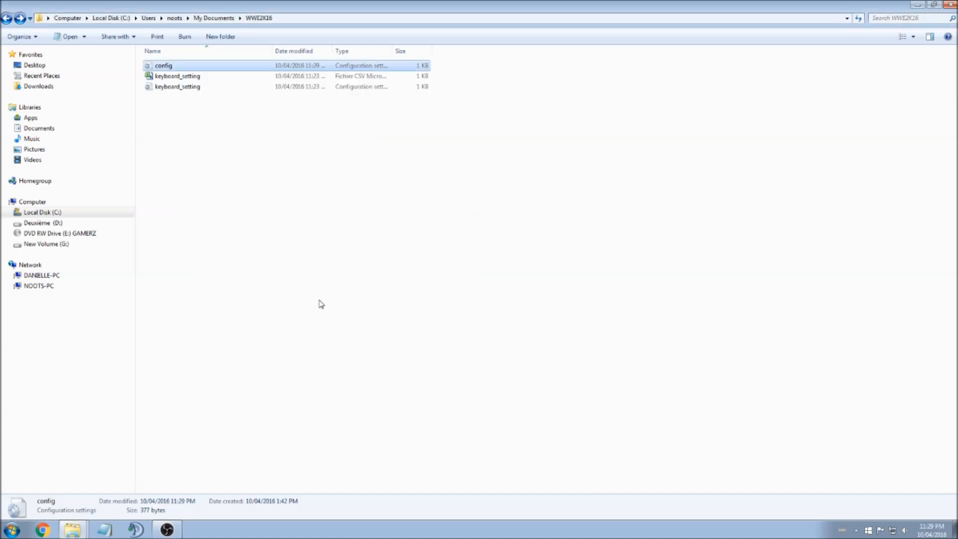